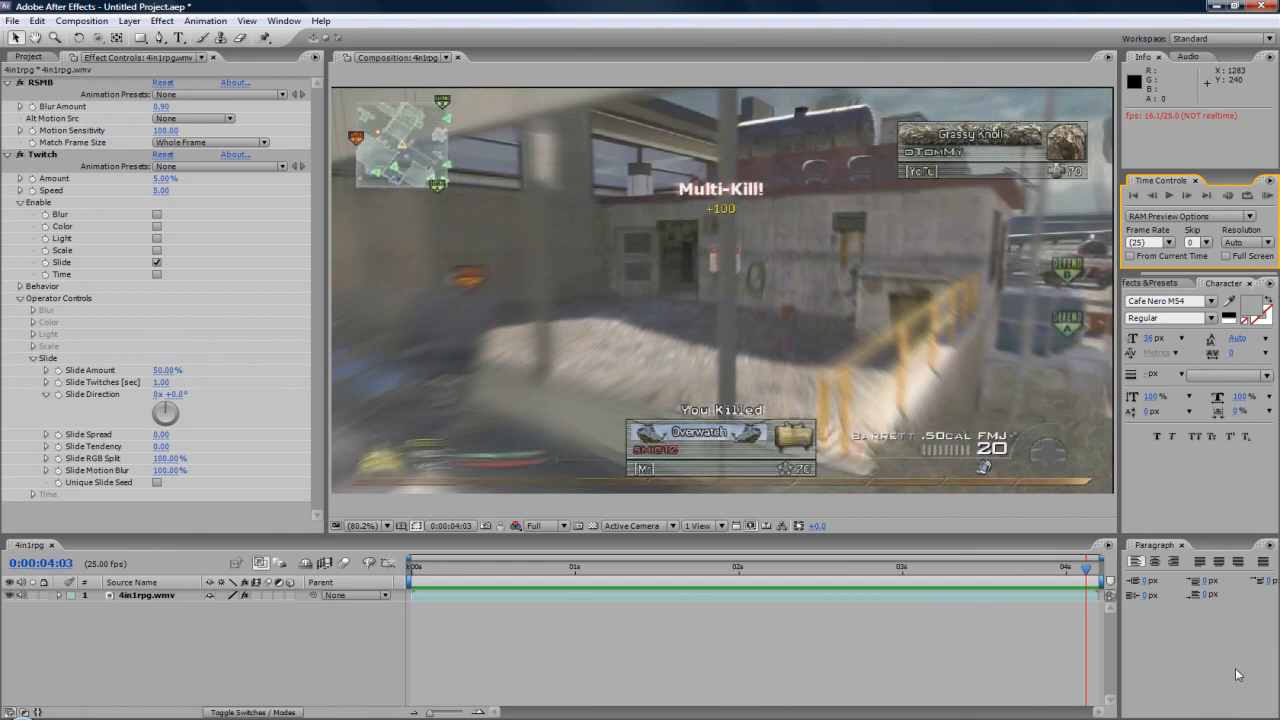
mouse_move(1131, 675)
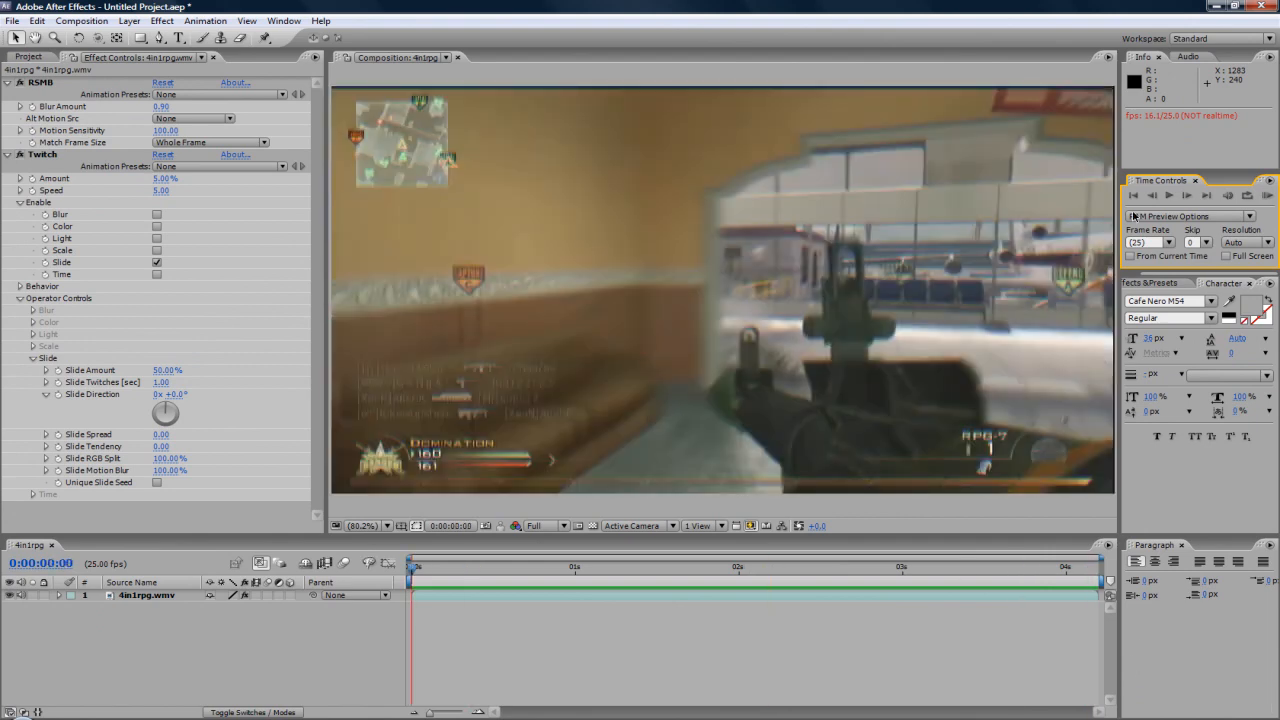
Play the finished 4in1rpg composition as a RAM preview several times, then start a new empty project.
click(1170, 195)
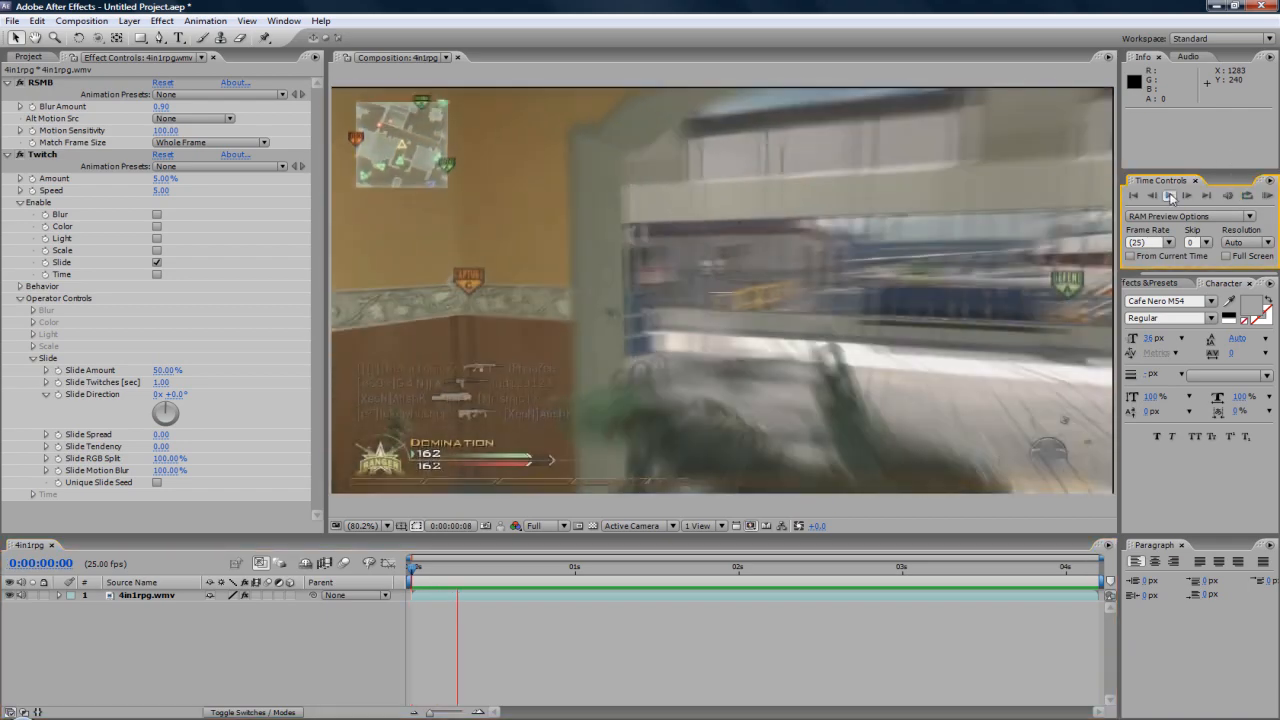
click(1170, 195)
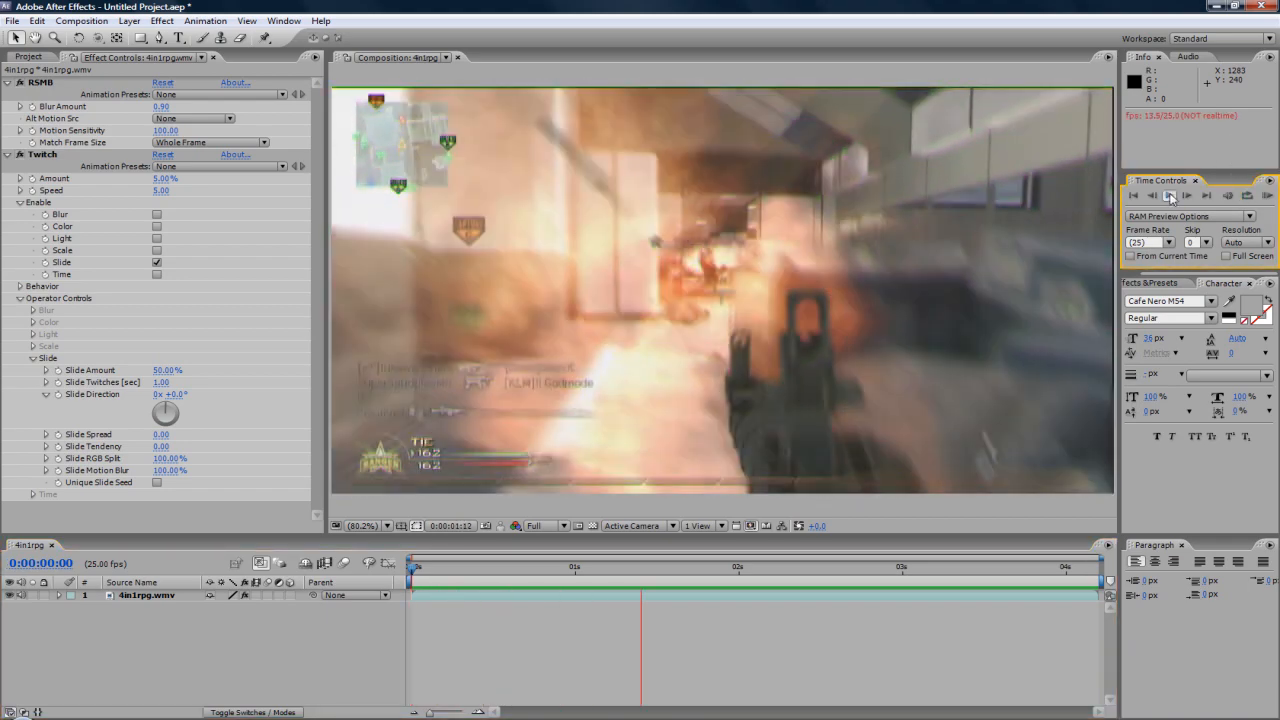
click(1169, 195)
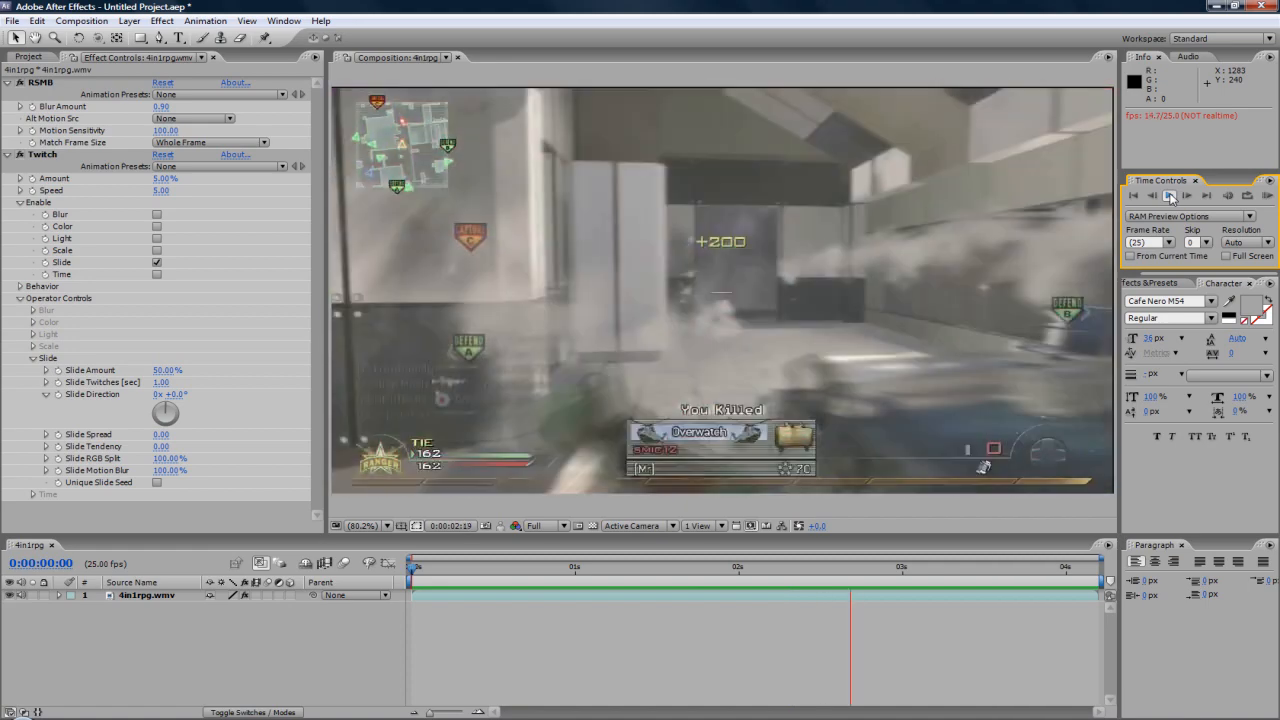
click(1170, 195)
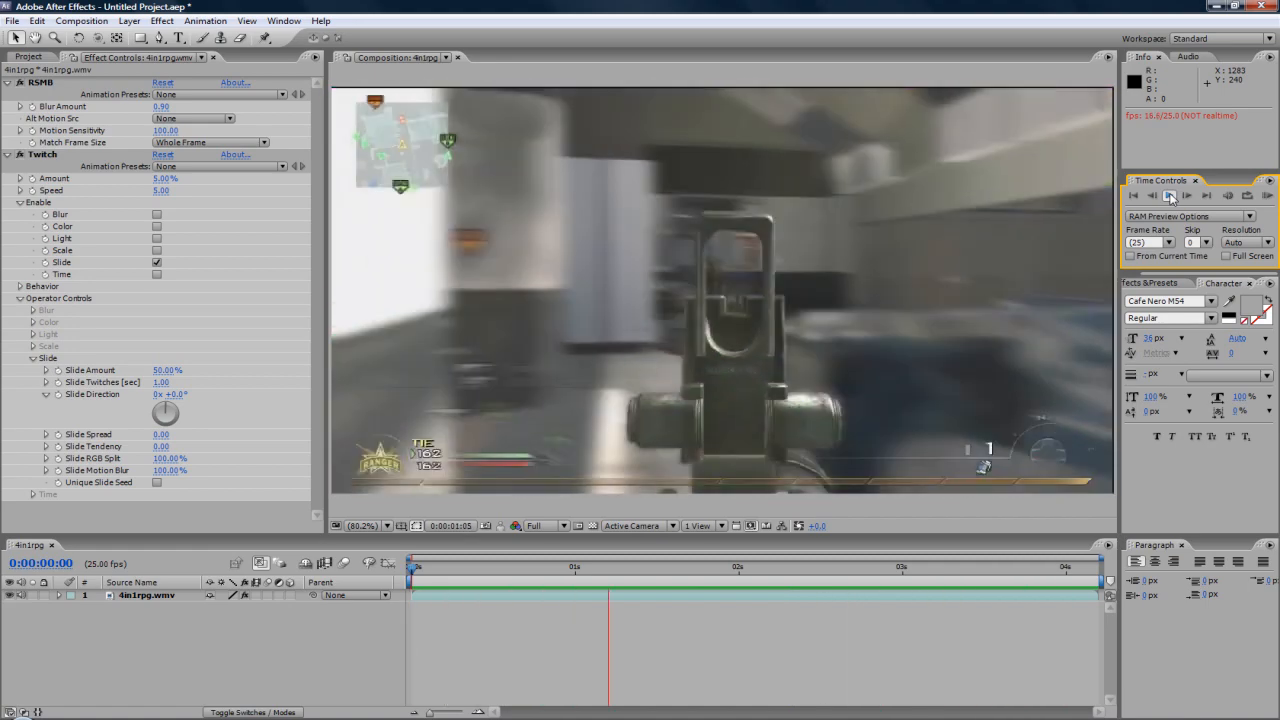
click(1169, 196)
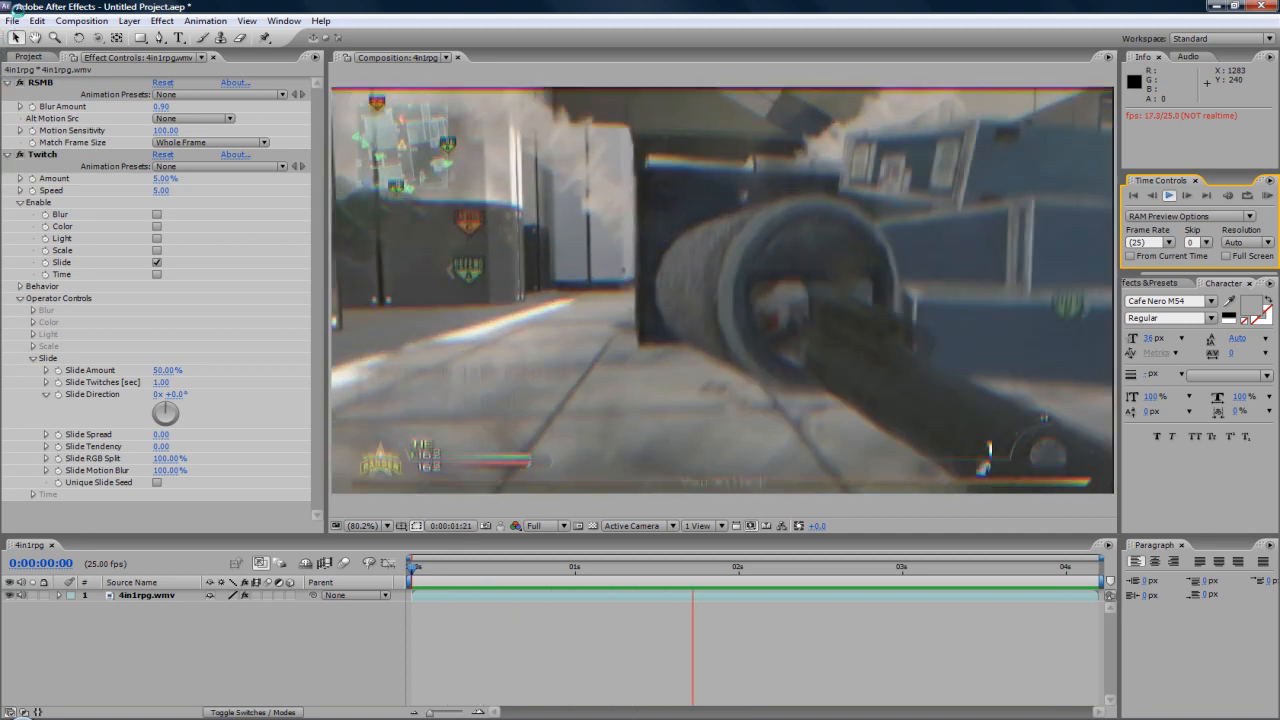
click(13, 20)
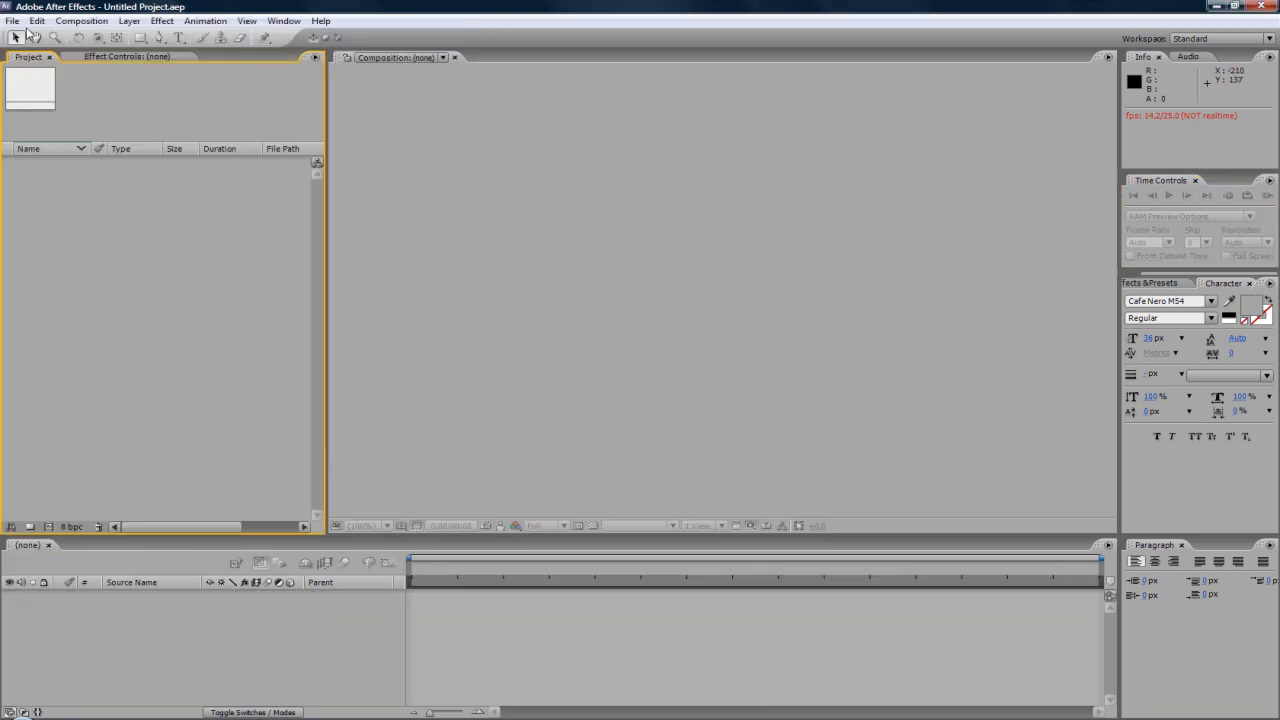
Import 4in1rpg.wmv and place it in a new matching 1280×720, 25 fps composition.
click(12, 20)
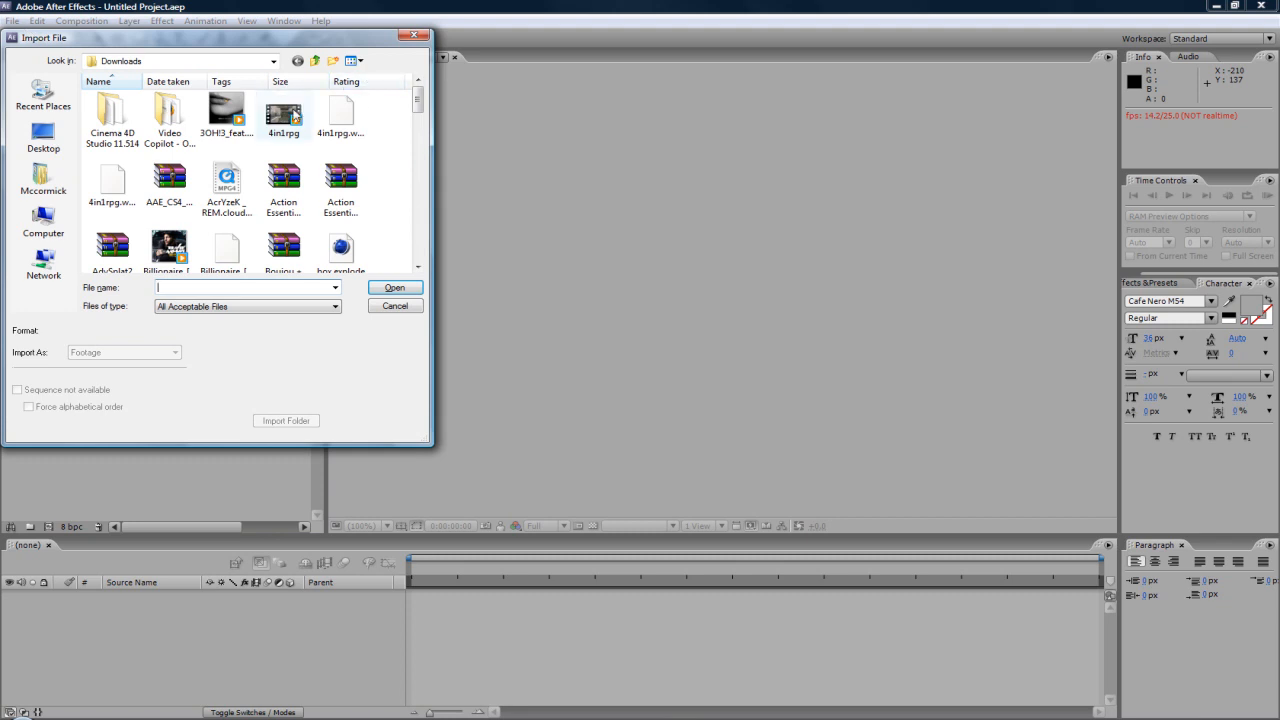
click(395, 288)
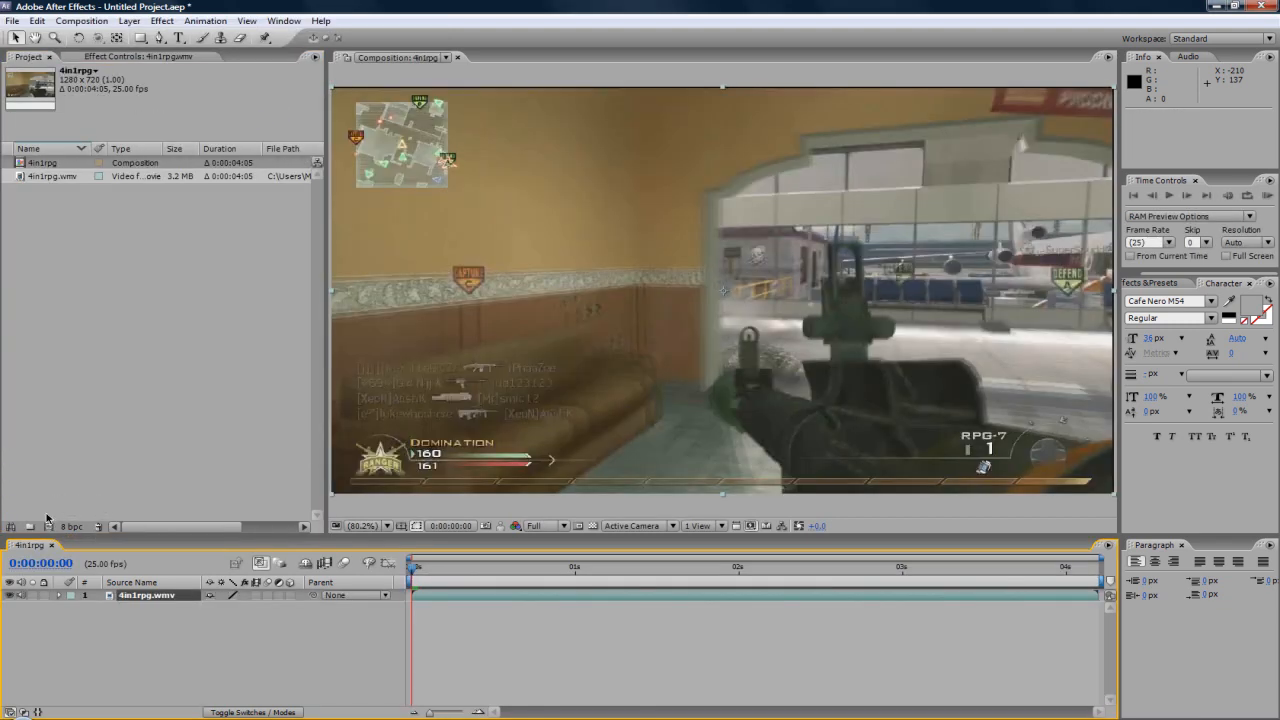
mouse_move(908, 550)
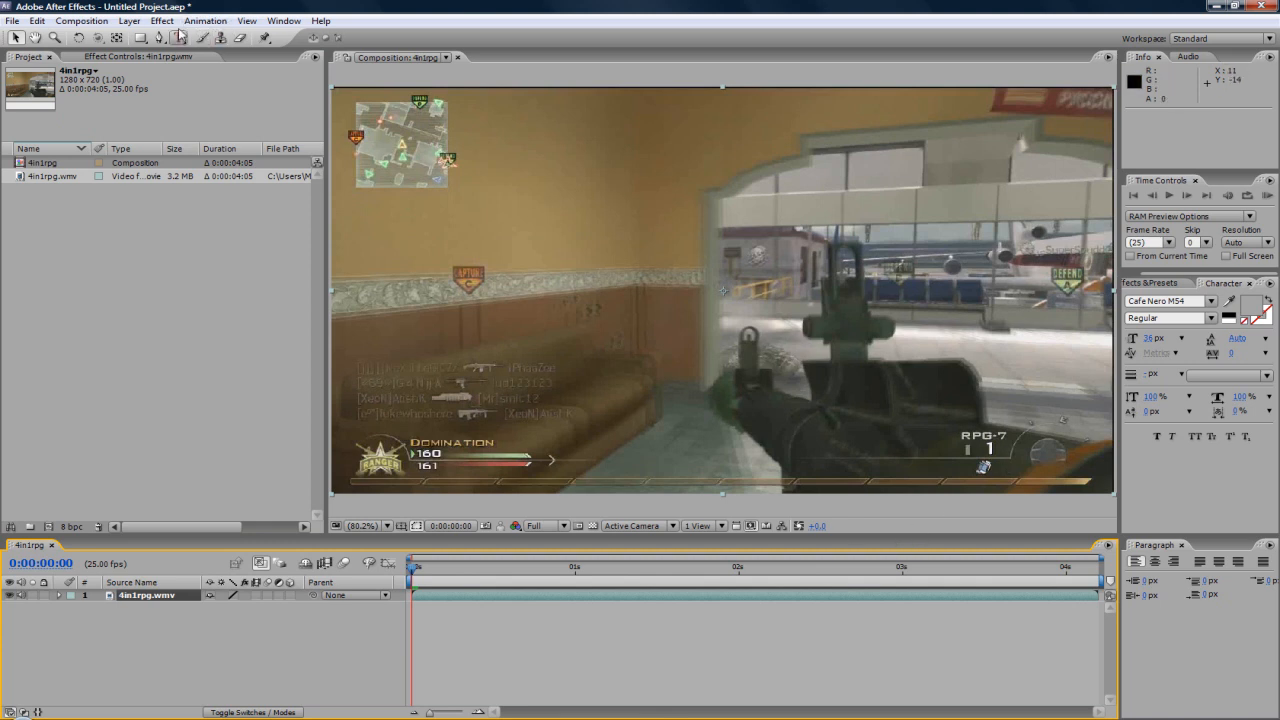
Apply RSMB to the clip with blur amount 0.80 and motion sensitivity 70, then add Twitch.
click(161, 20)
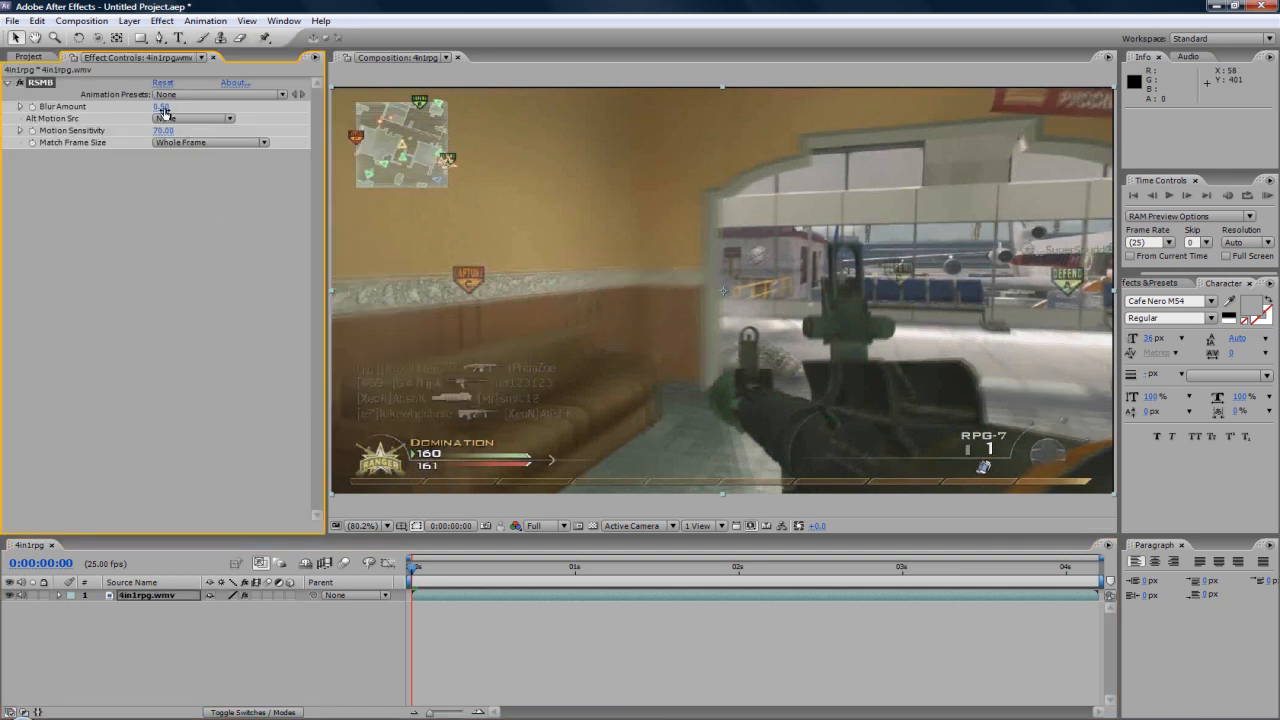
click(163, 107)
text(0.8)
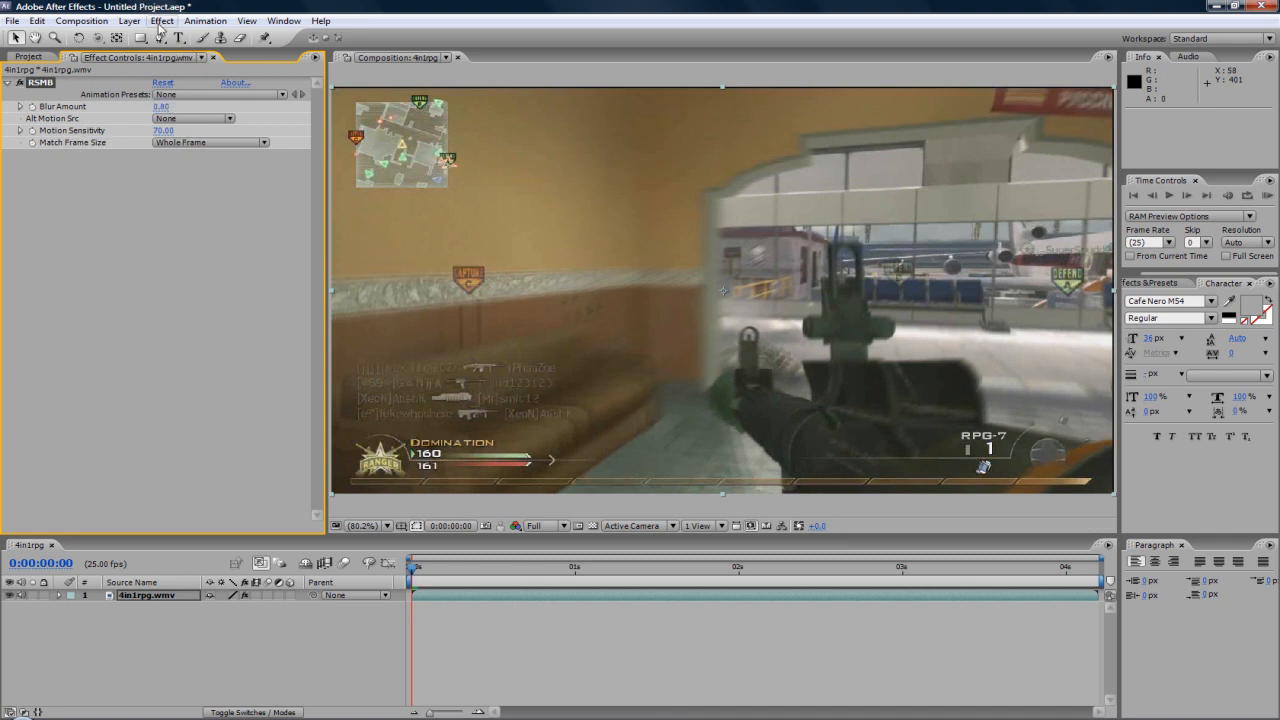
click(161, 20)
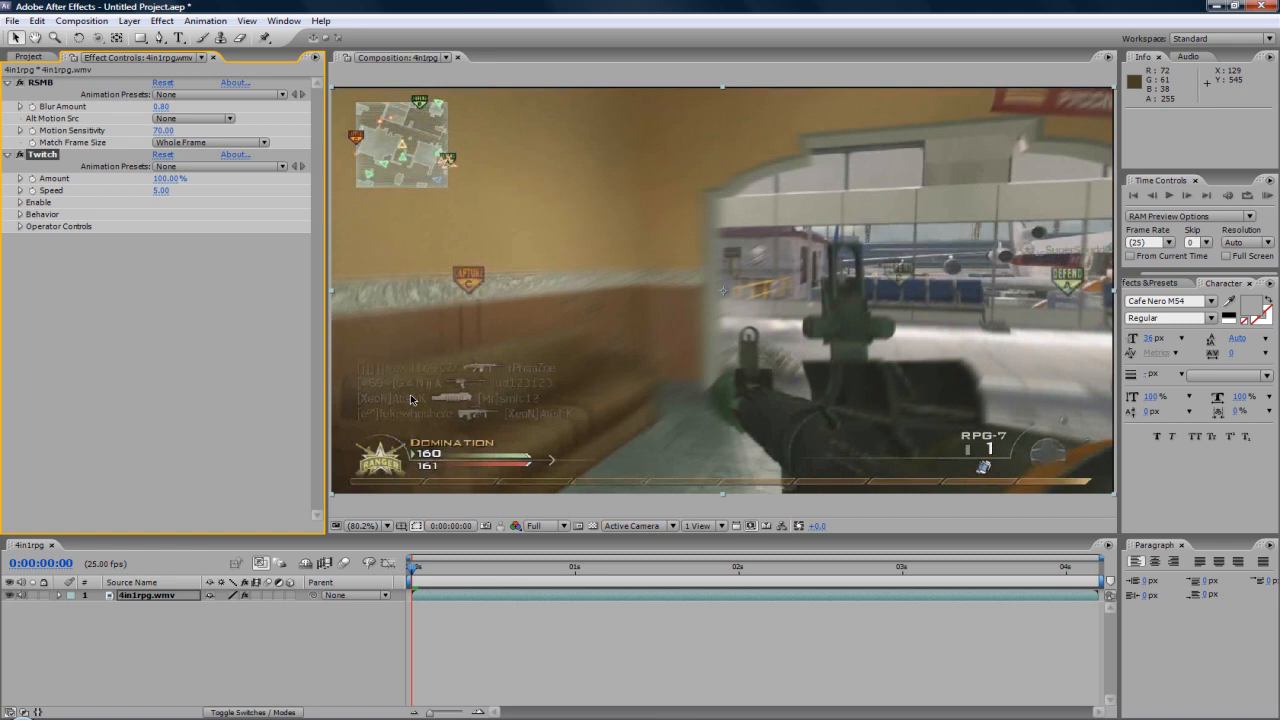
mouse_move(573, 251)
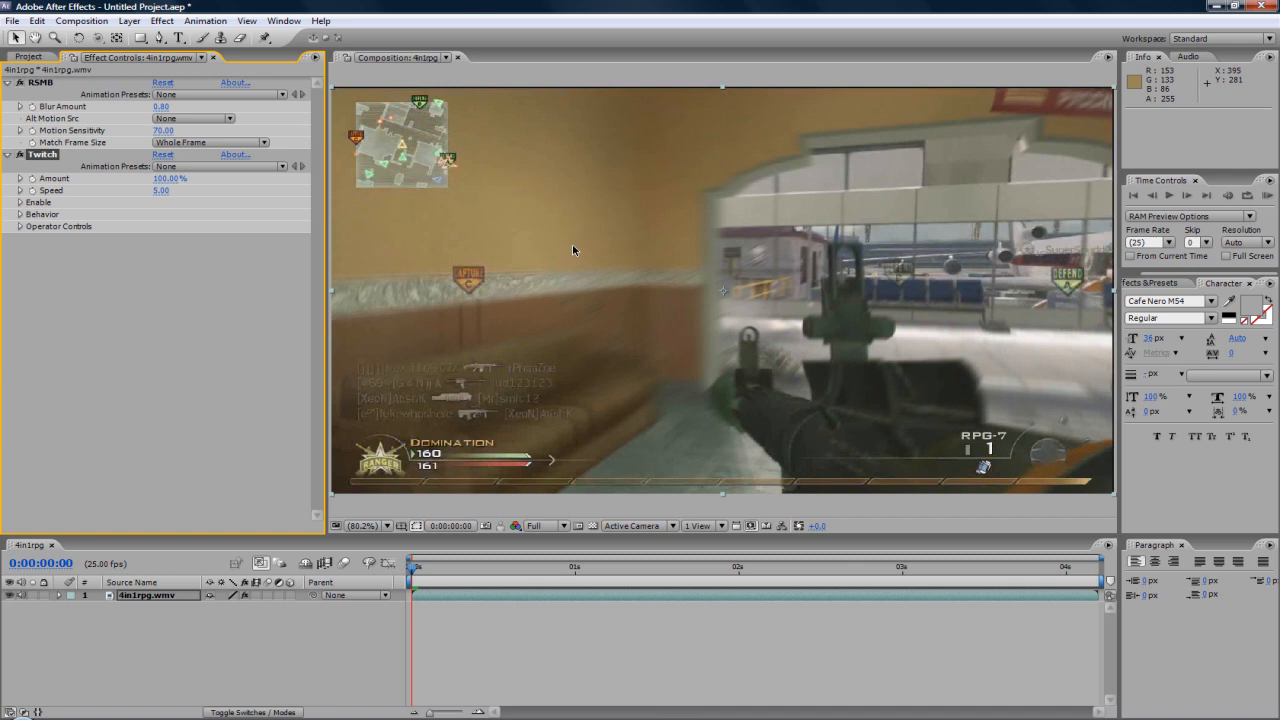
mouse_move(647, 241)
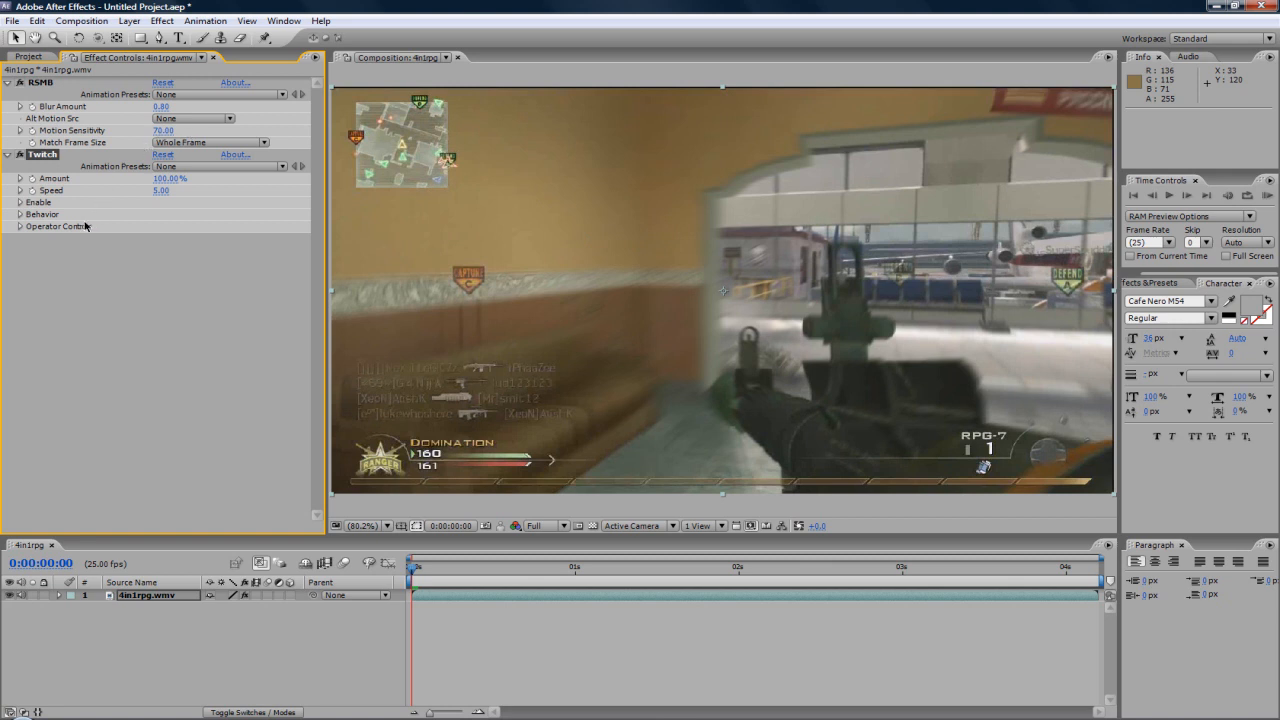
mouse_move(147, 217)
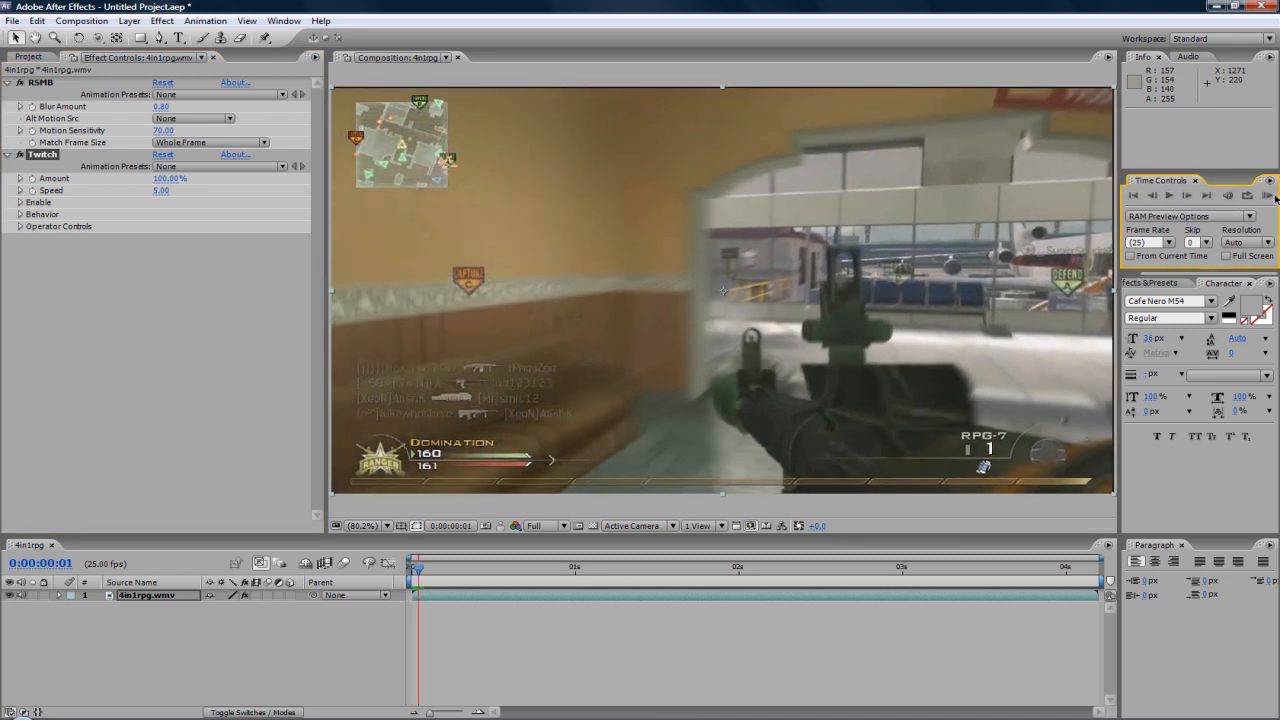
mouse_move(399, 571)
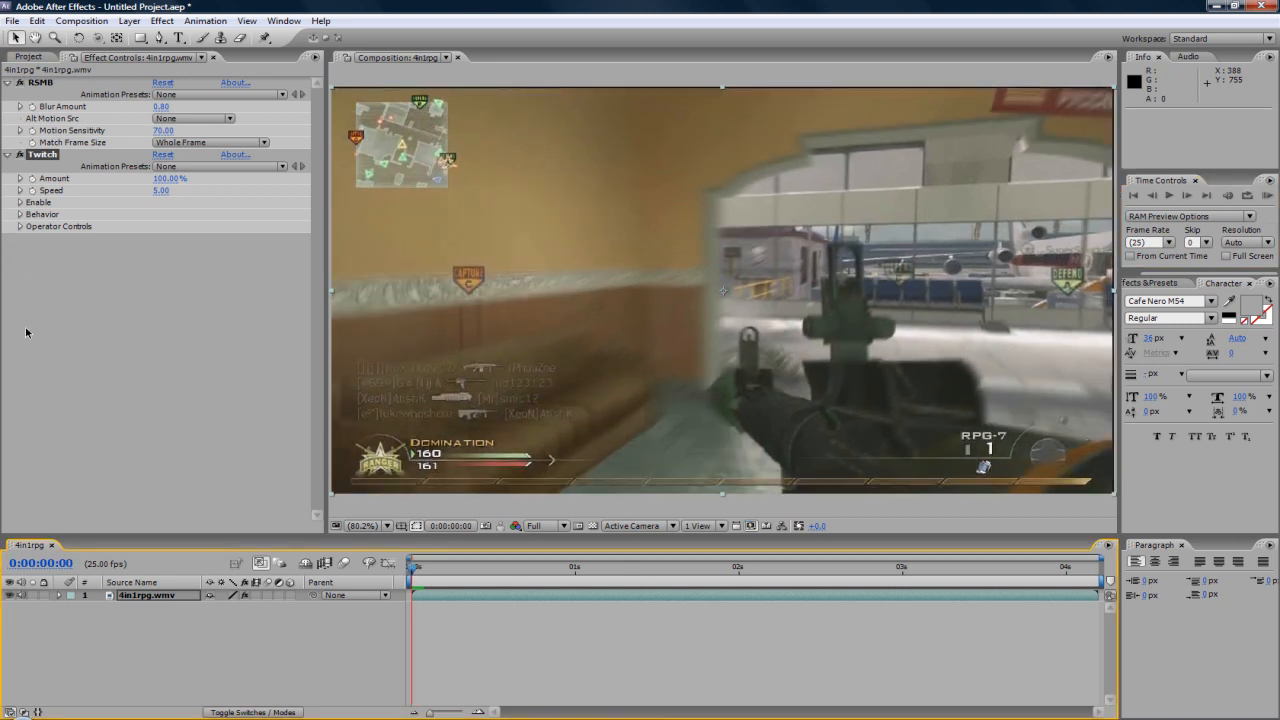
Set Twitch Amount to 5% and enable only the Slide twitch type.
click(19, 202)
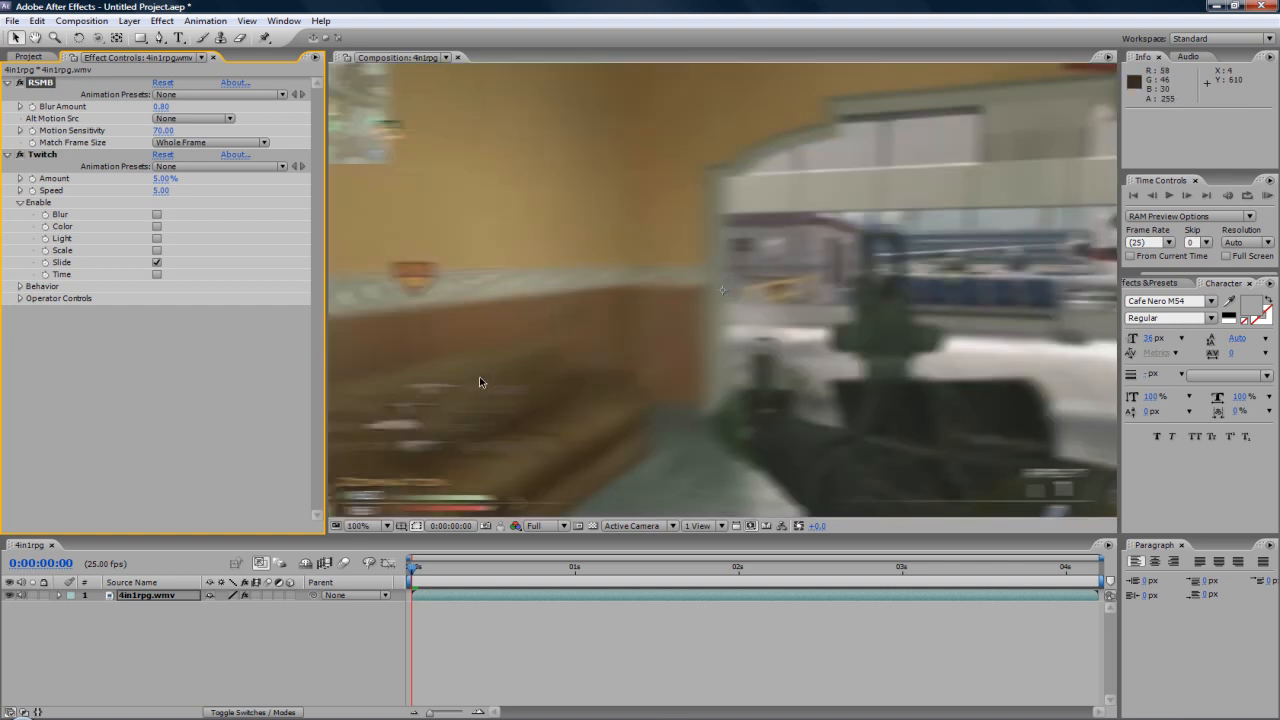
click(358, 525)
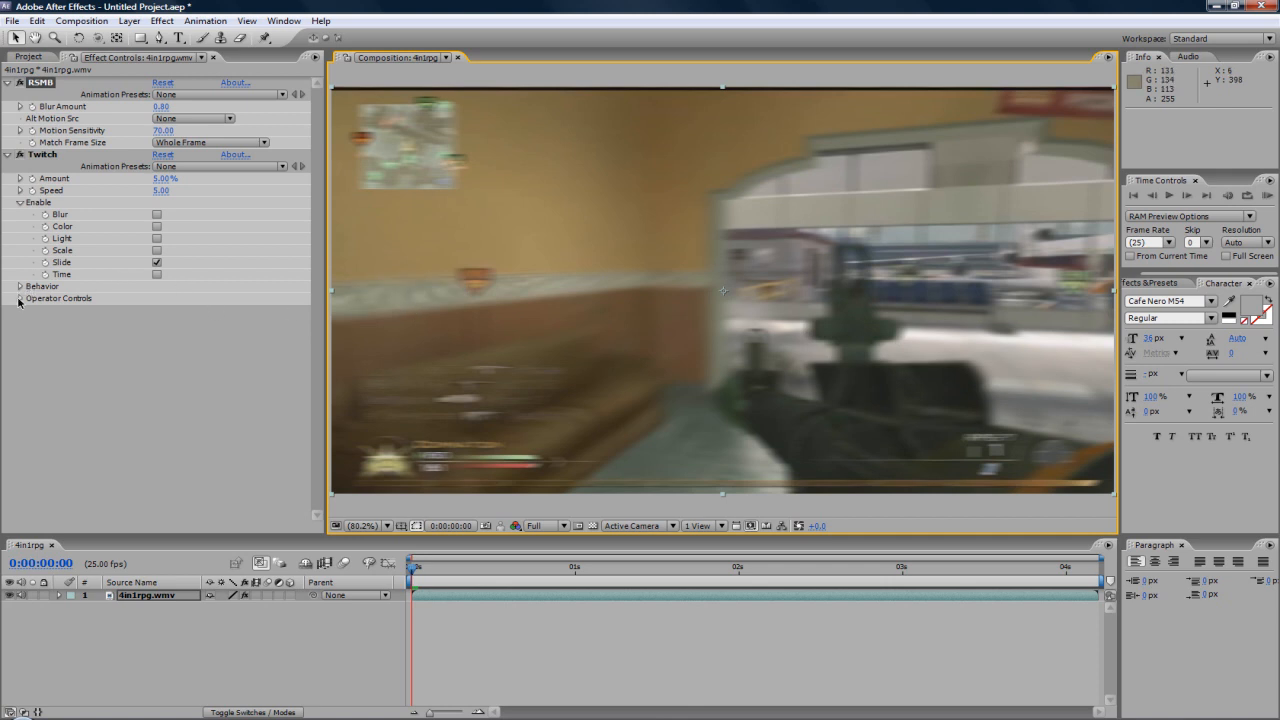
Set Twitch slide to 50% amount, 1.00 spread, 100% RGB split, and render part of a RAM preview.
click(19, 358)
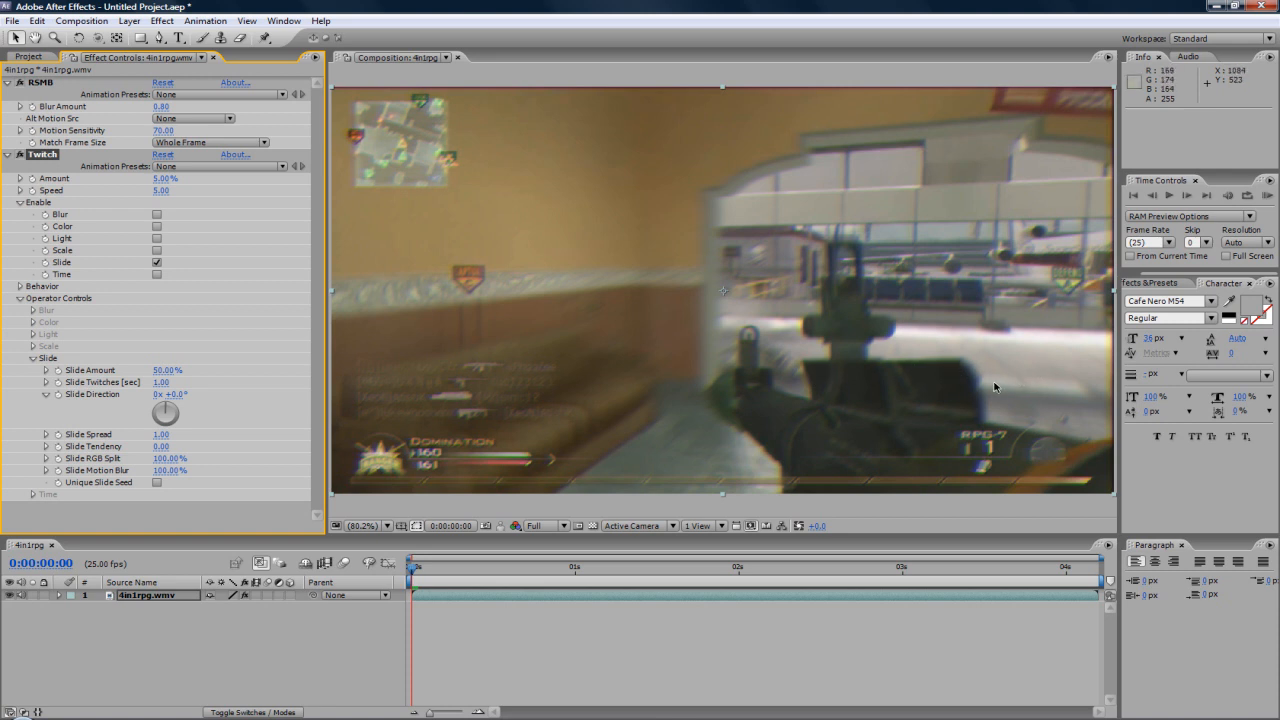
mouse_move(950, 362)
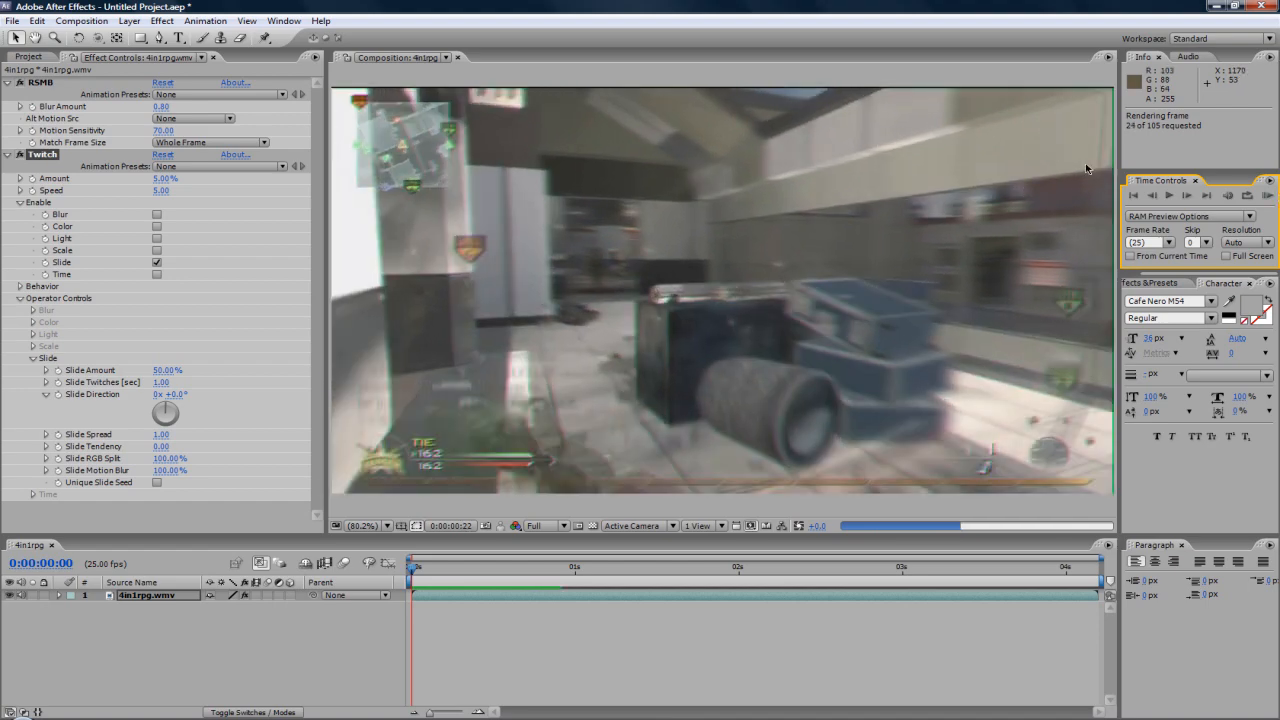
click(1170, 195)
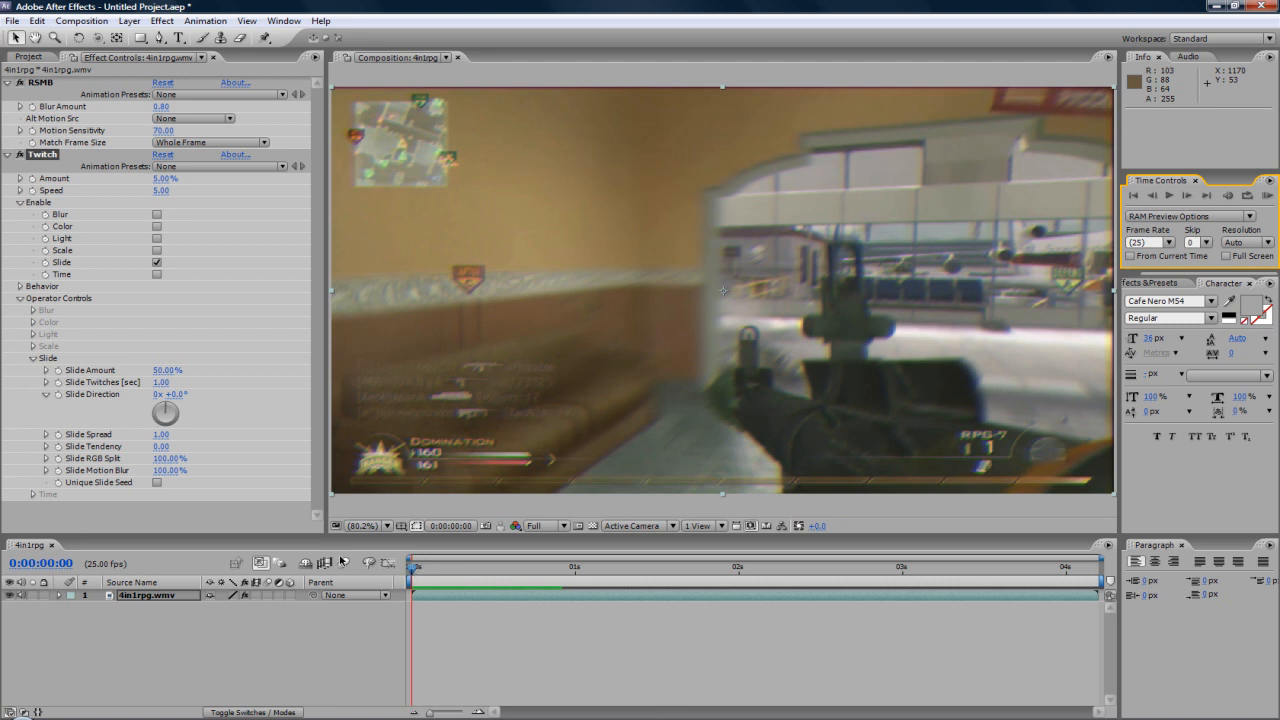
mouse_move(170, 200)
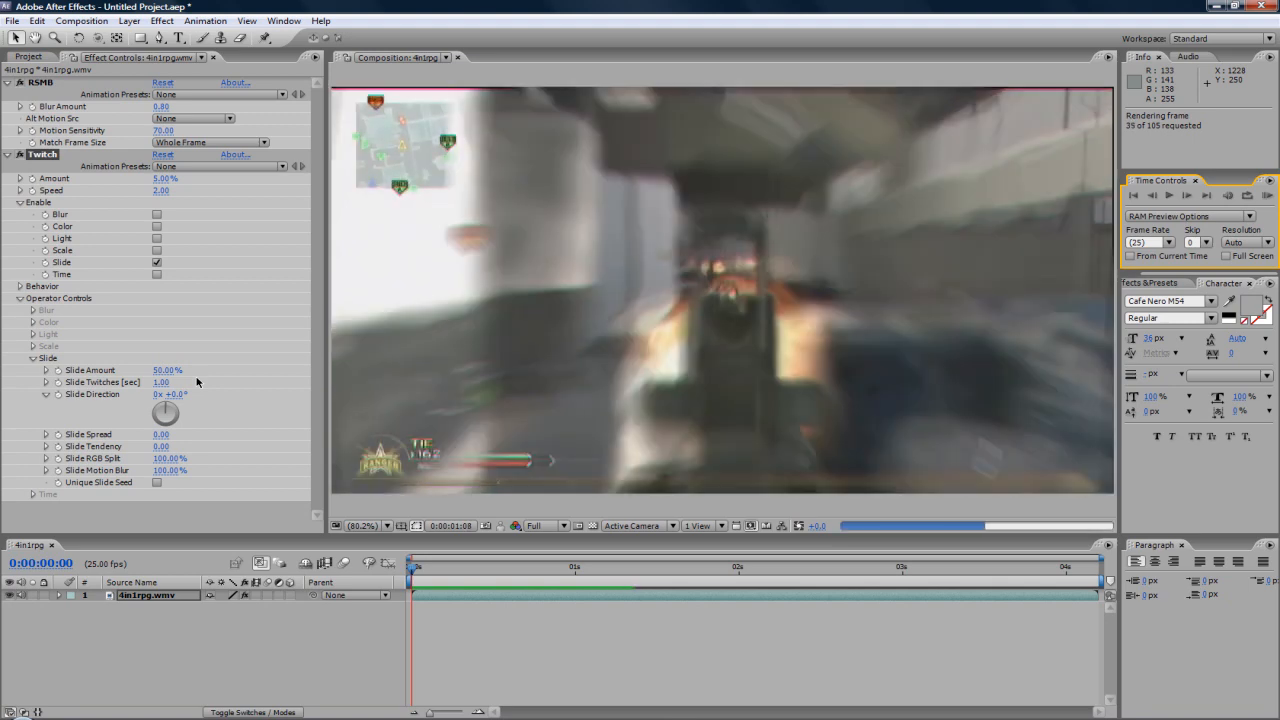
Set Twitch speed 2.00 and slide spread 0.00, then play the clip back from RAM in real time.
click(1169, 195)
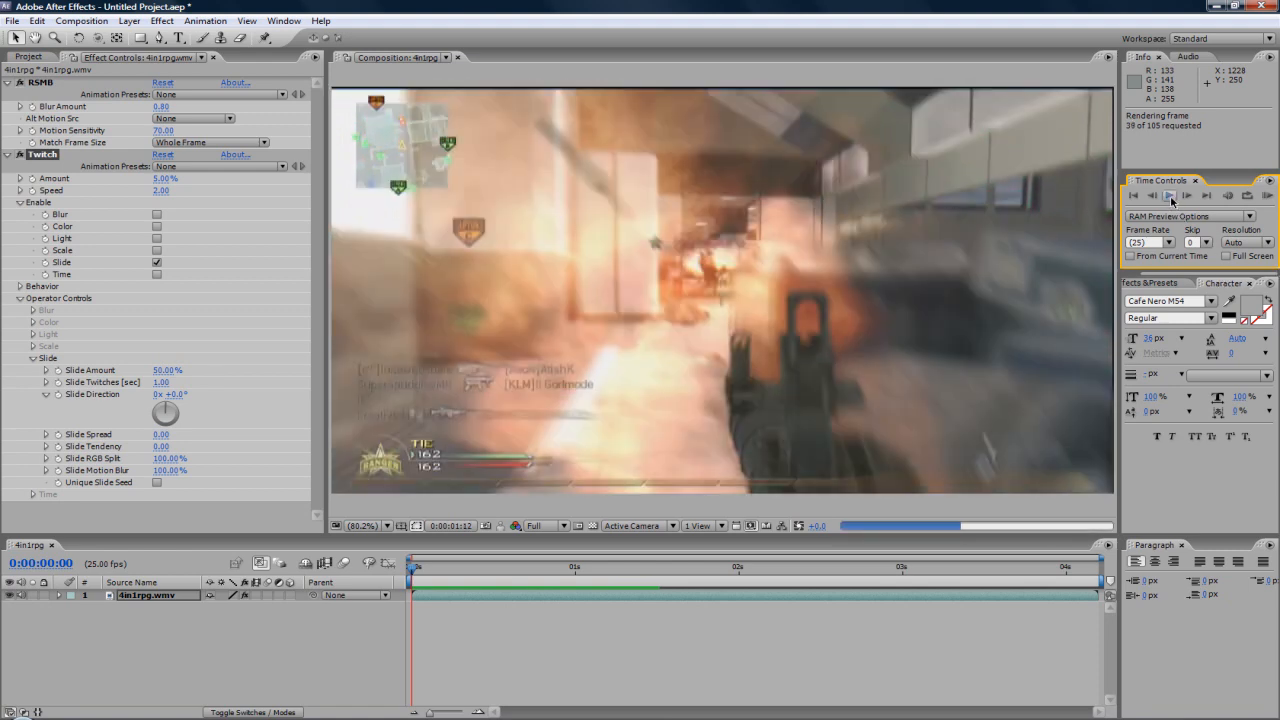
click(1169, 195)
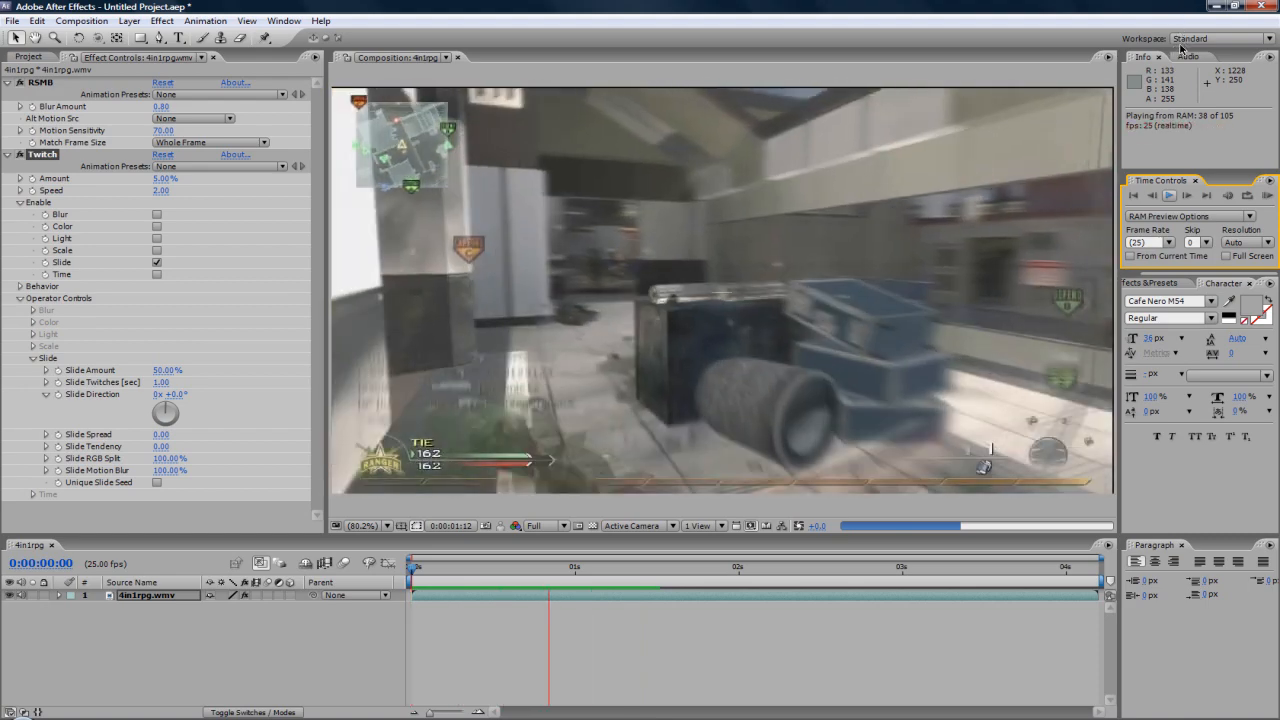